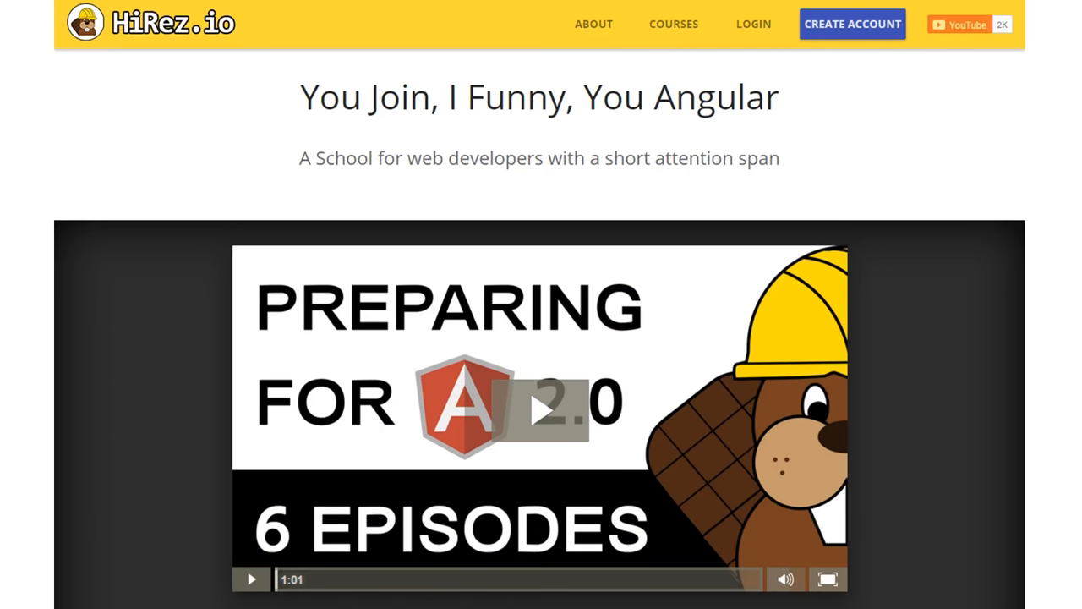
left_click(541, 411)
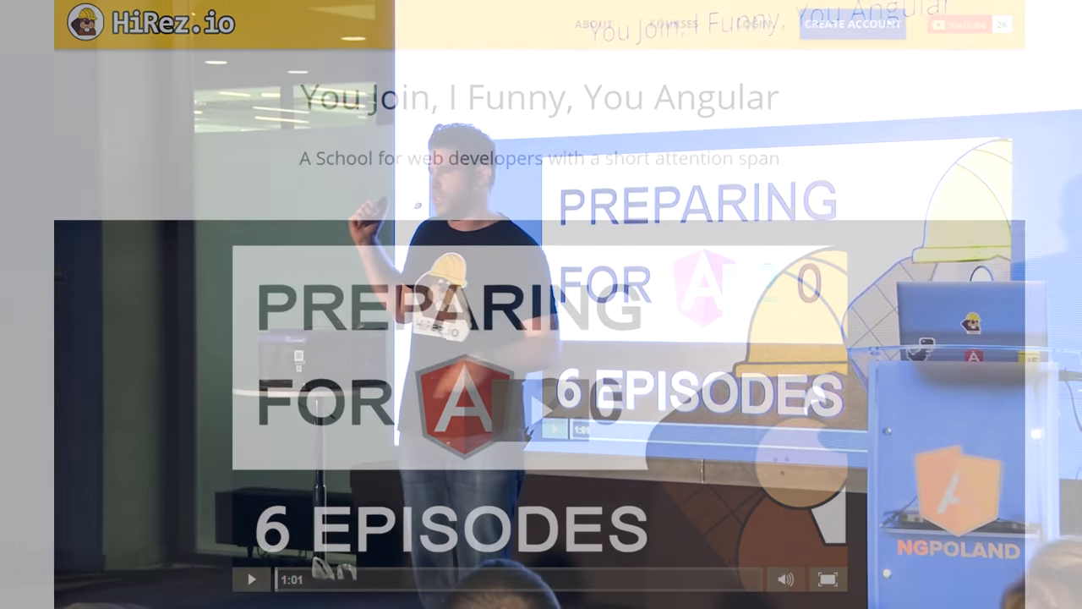